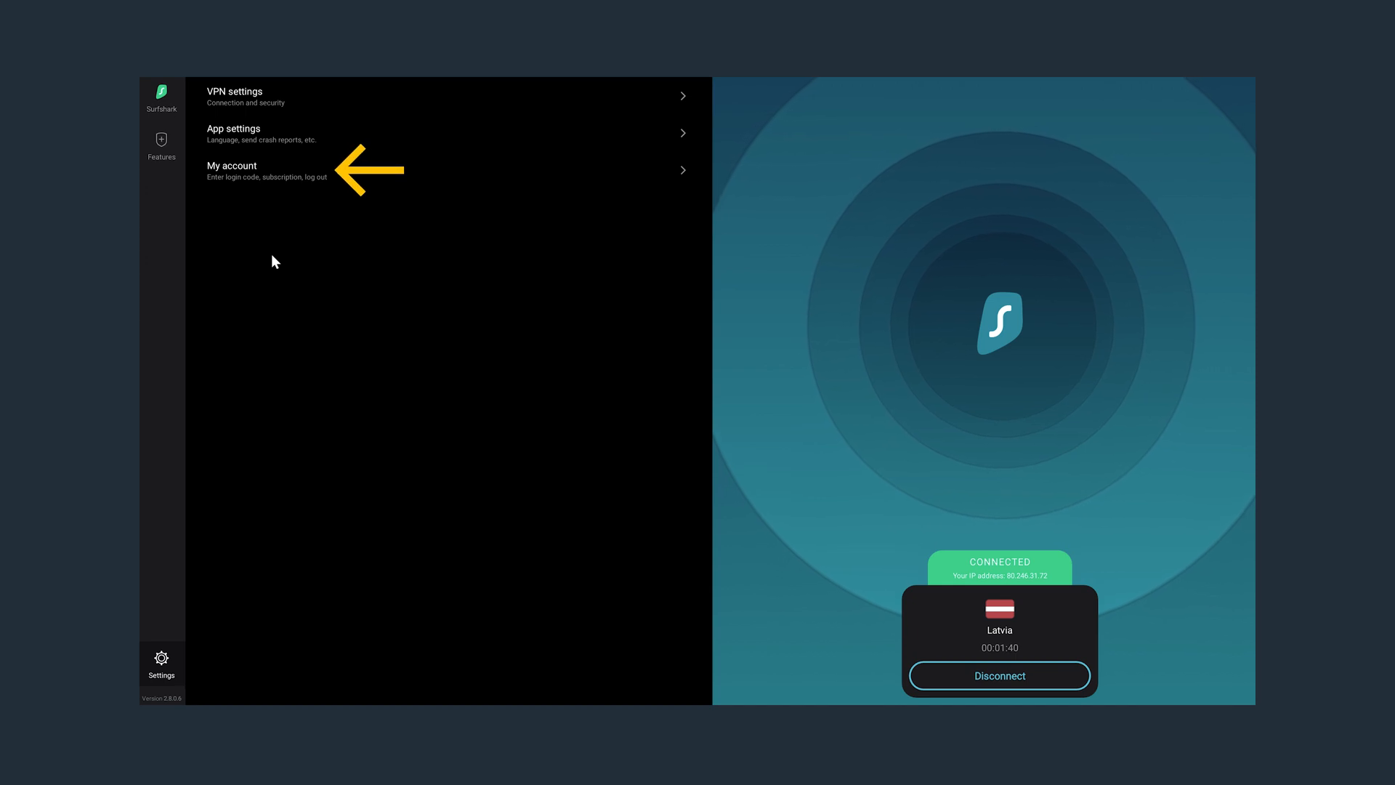
{"action": "left_click", "coordinate": [267, 170]}
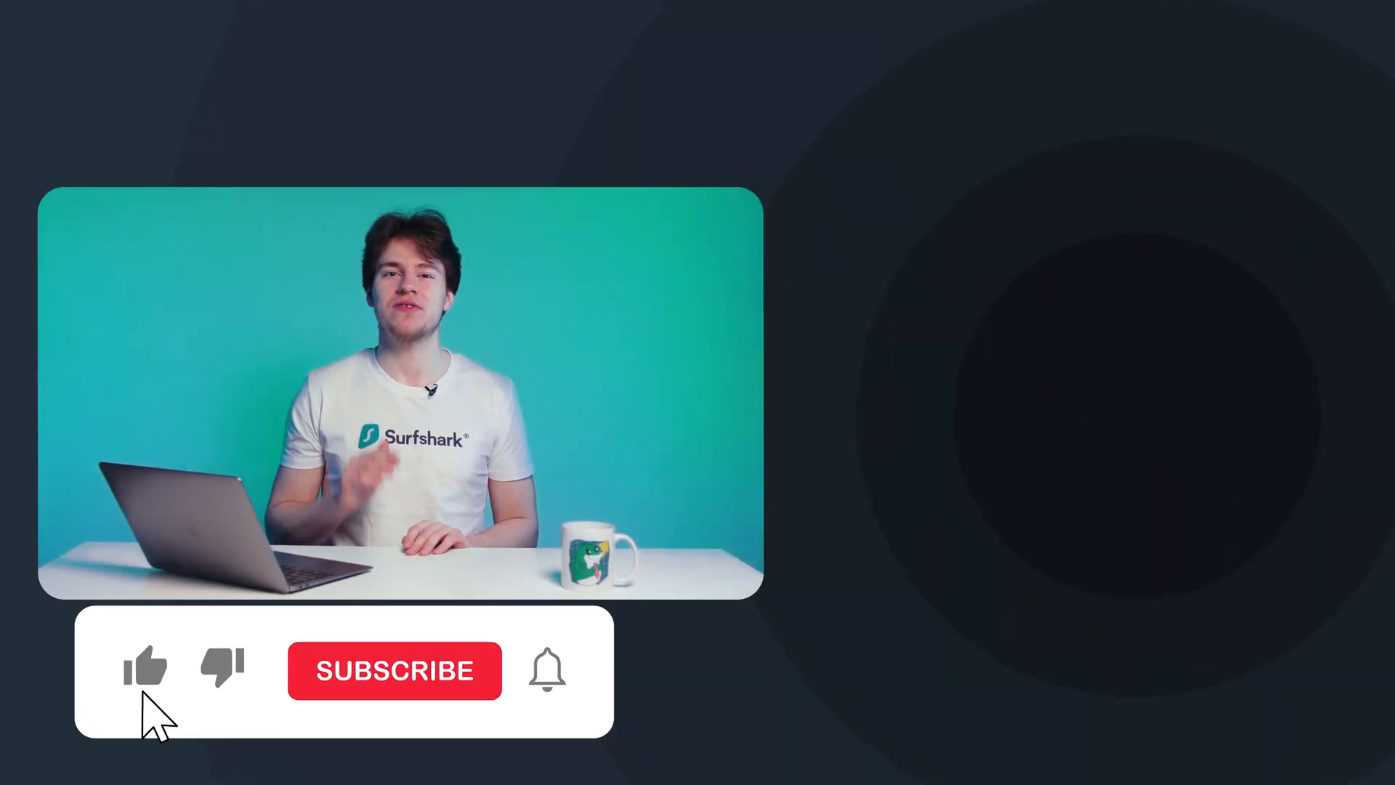
{"action": "left_click", "coordinate": [393, 670]}
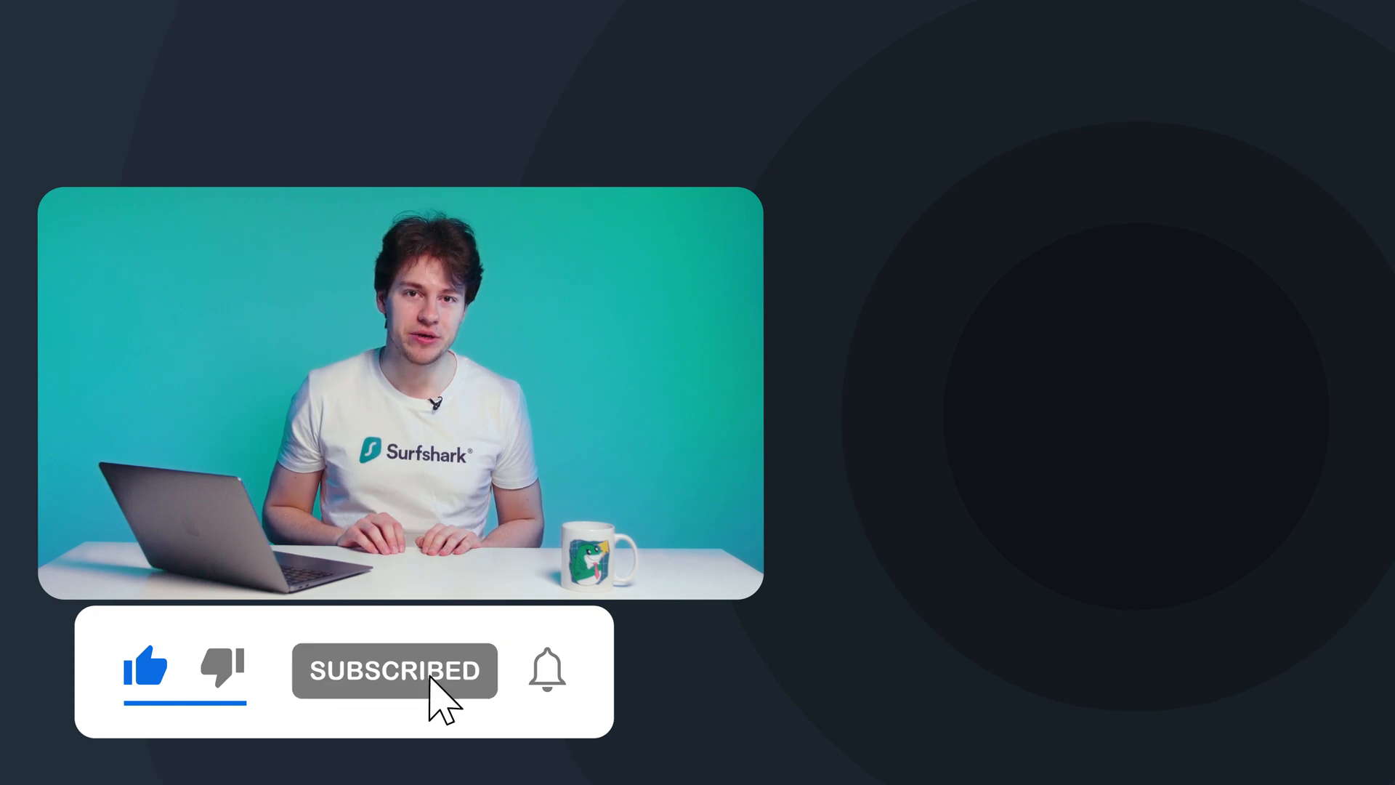